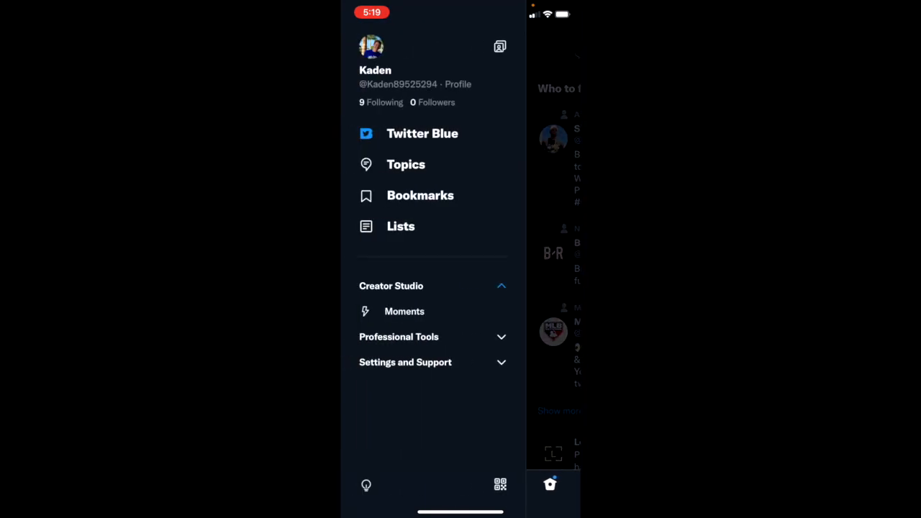
Expand Settings and Support in the side menu and go to Settings and privacy.
click(405, 361)
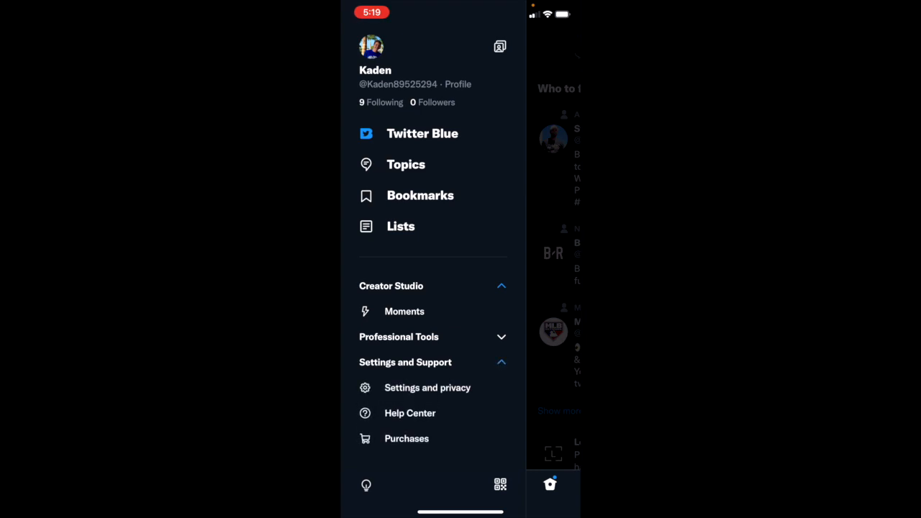
click(428, 387)
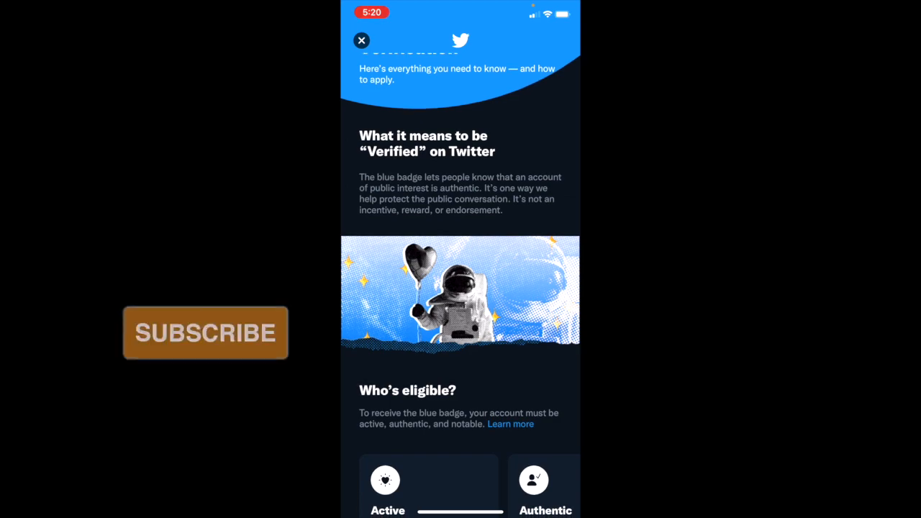
Scroll the verification page past Who's eligible to the three-step process and Apply now.
scroll(down, 3)
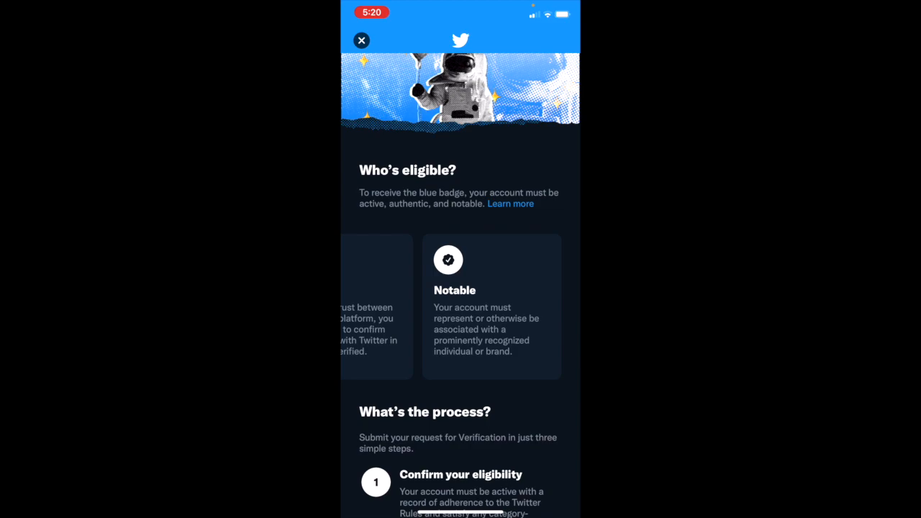
scroll(down, 3)
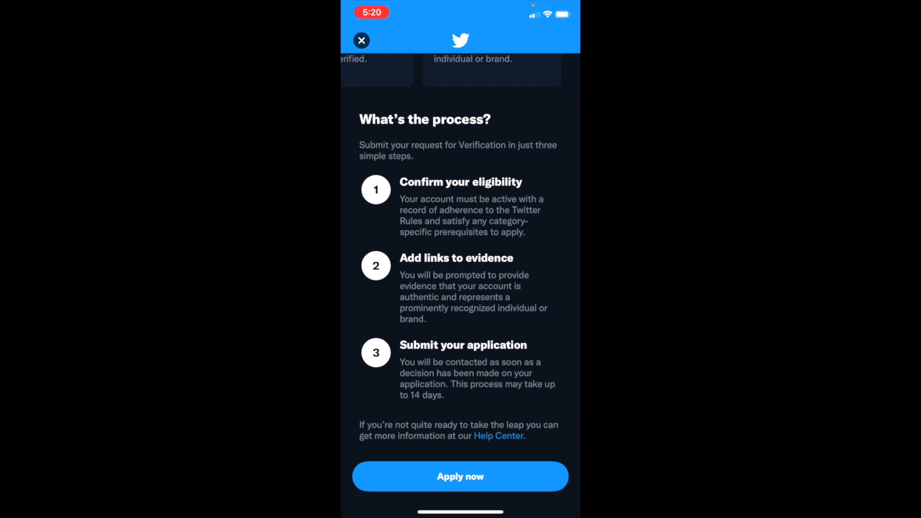
Start a verification request to reach the account category choices.
scroll(down, 3)
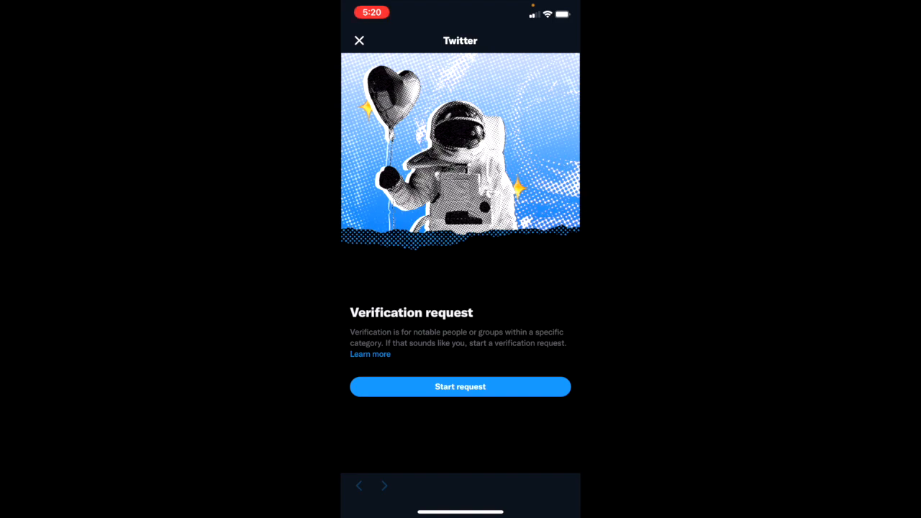
click(460, 387)
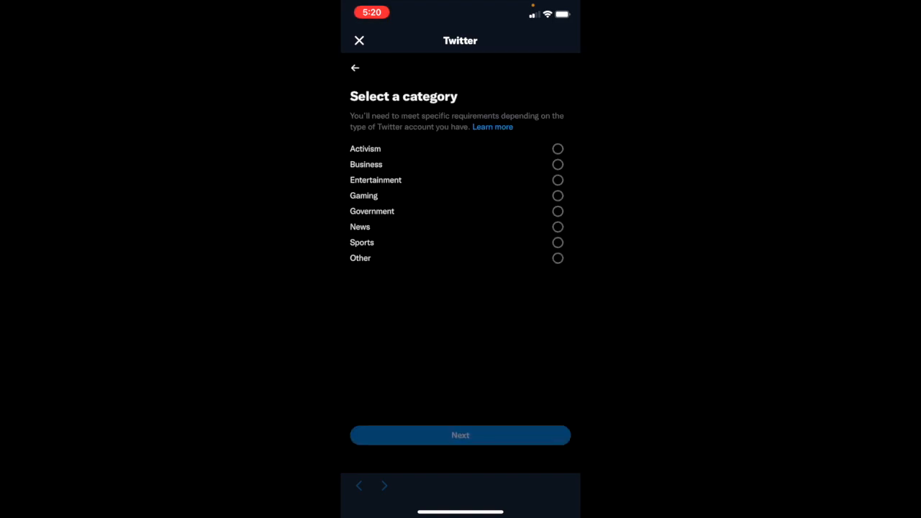
Pick the Other verification category and advance to Select an account type.
click(558, 257)
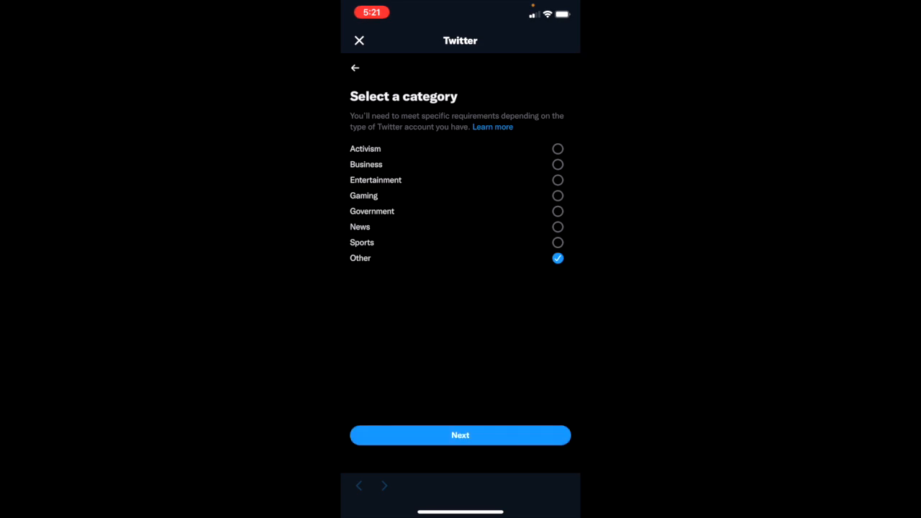
click(460, 434)
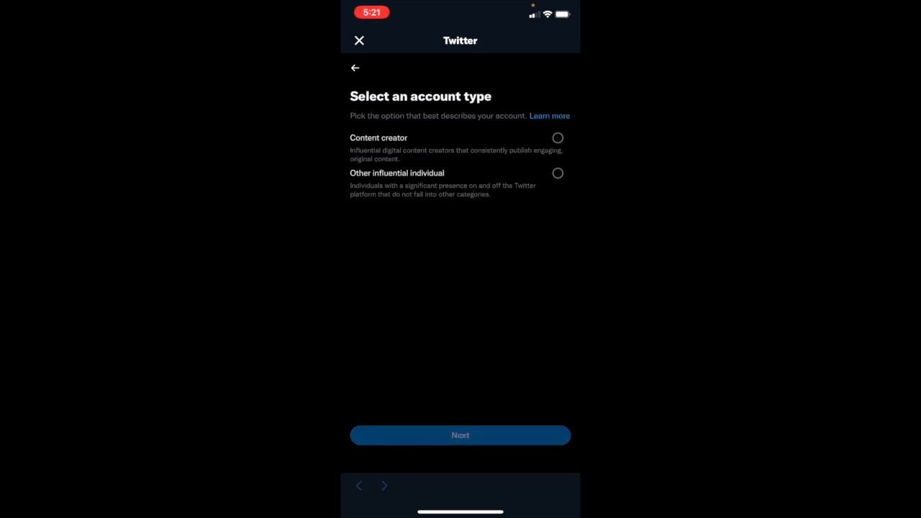